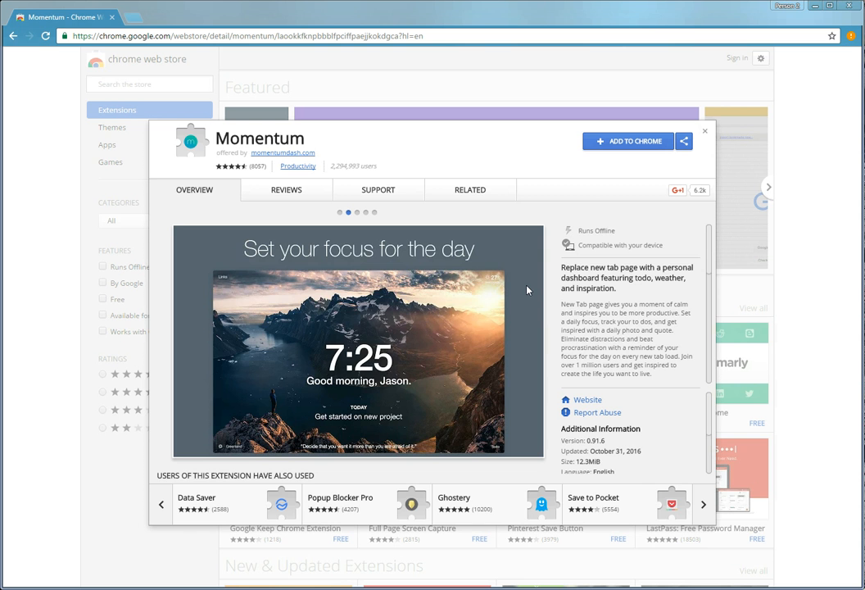
Page twice through the extensions that Momentum's users have also used
{"action": "left_click", "coordinate": [703, 505]}
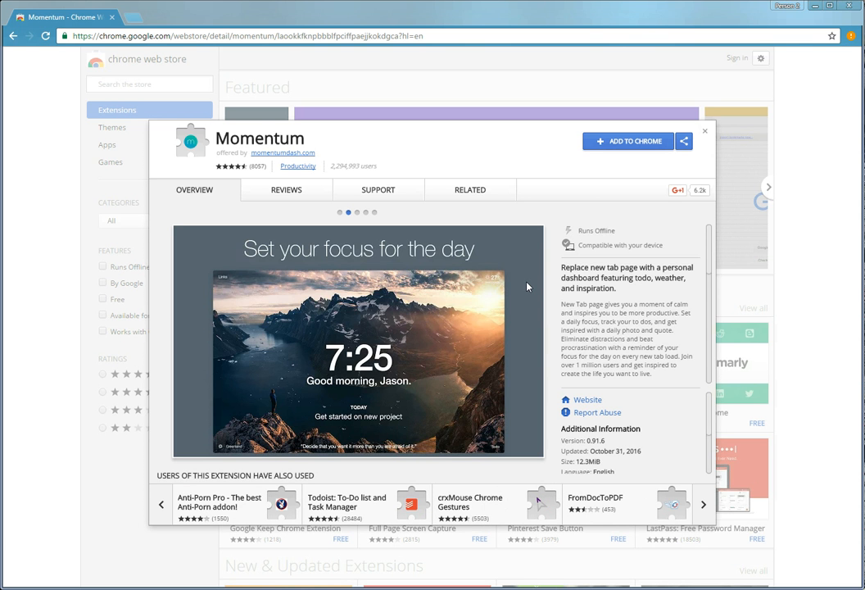
{"action": "mouse_move", "coordinate": [537, 269]}
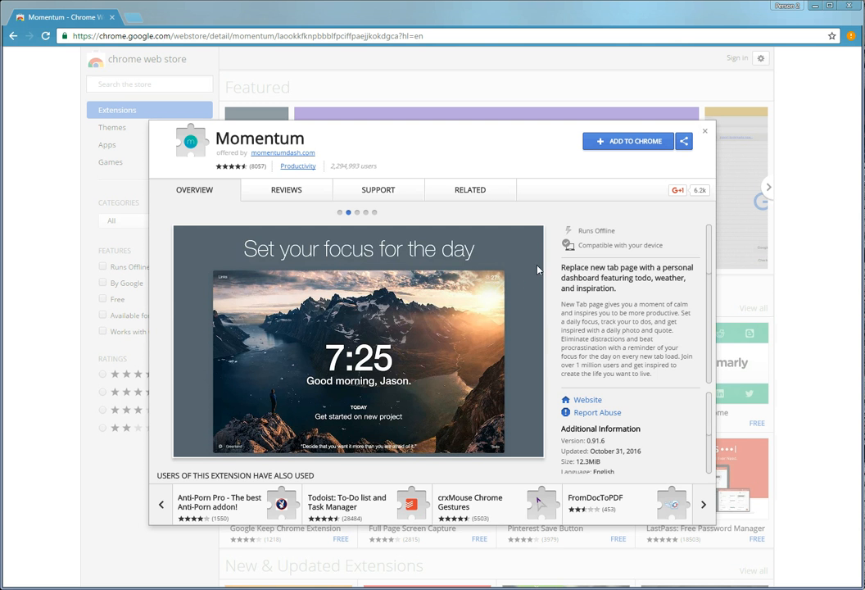
{"action": "left_click", "coordinate": [703, 505]}
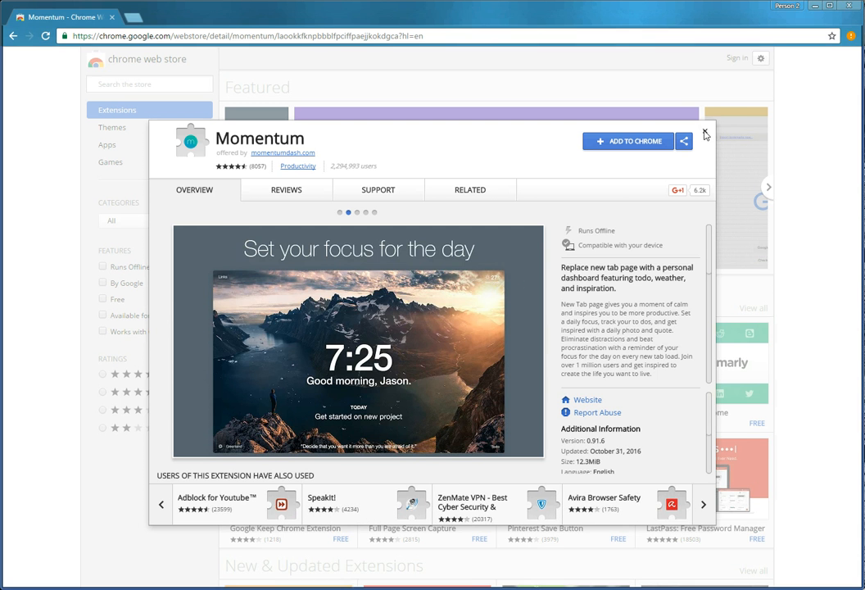
Close the Momentum listing and land on the store's Extensions home page
{"action": "left_click", "coordinate": [705, 134]}
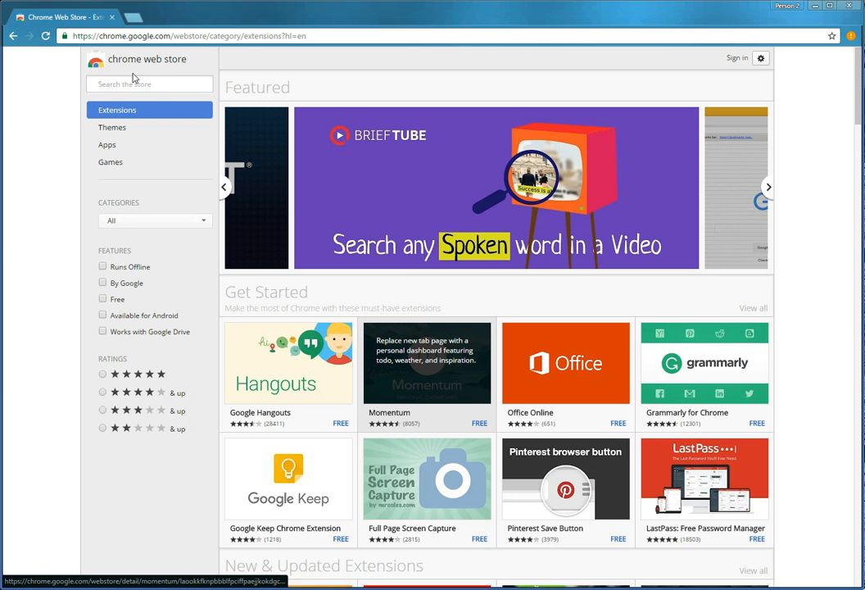
{"action": "mouse_move", "coordinate": [159, 79]}
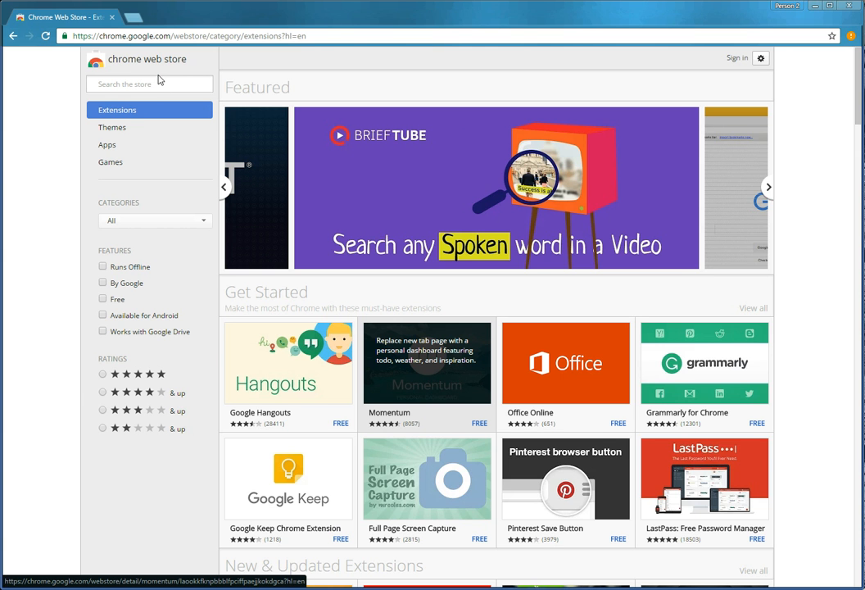
{"action": "left_click", "coordinate": [767, 187]}
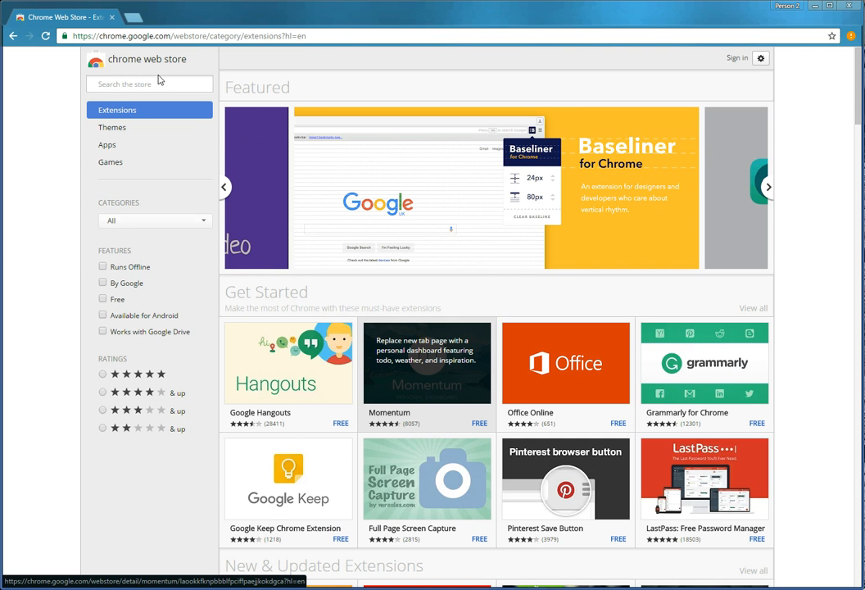
{"action": "mouse_move", "coordinate": [227, 318]}
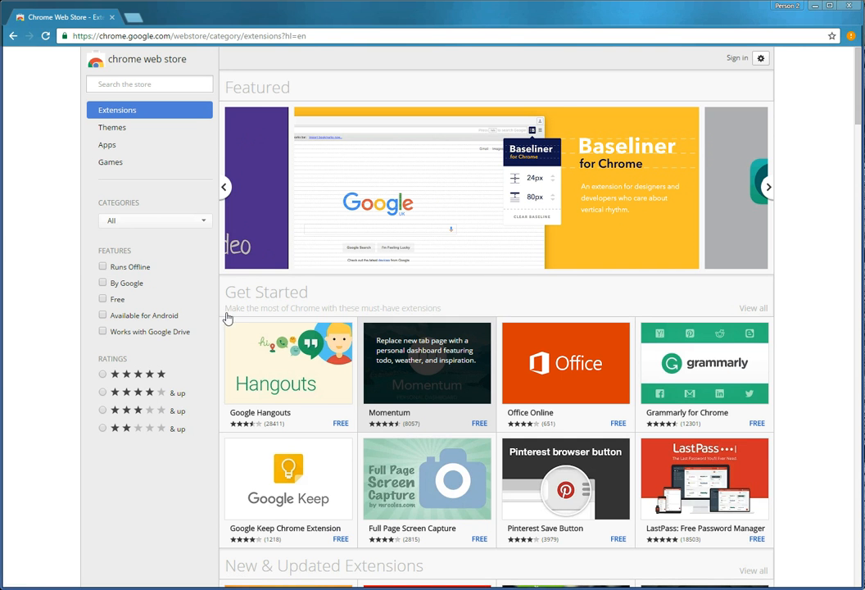
{"action": "mouse_move", "coordinate": [233, 318]}
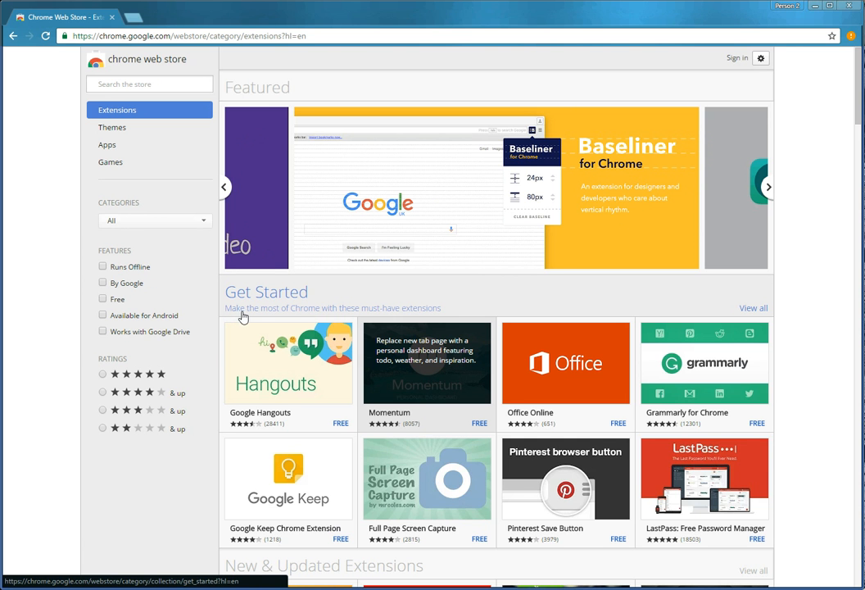
{"action": "left_click", "coordinate": [767, 187]}
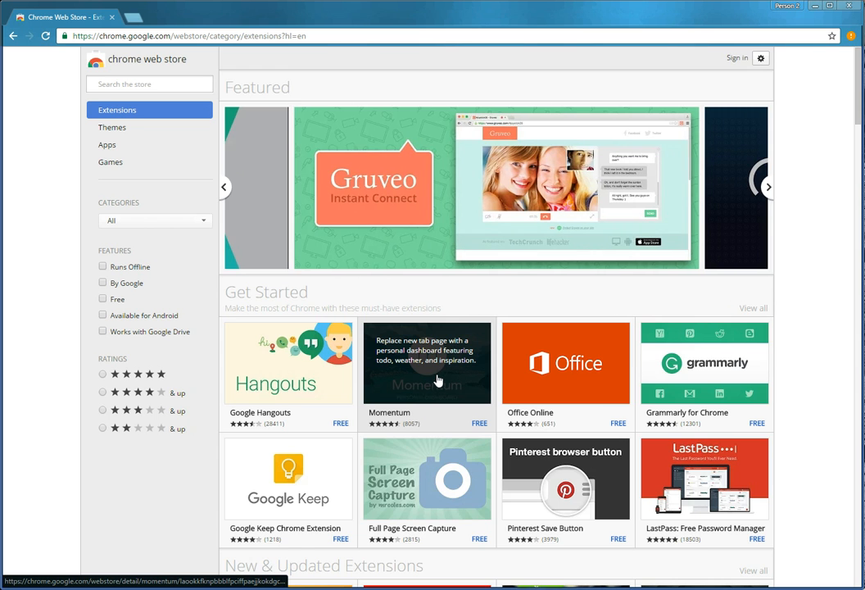
Open Momentum from the Get Started collection and add it to Chrome
{"action": "left_click", "coordinate": [426, 364]}
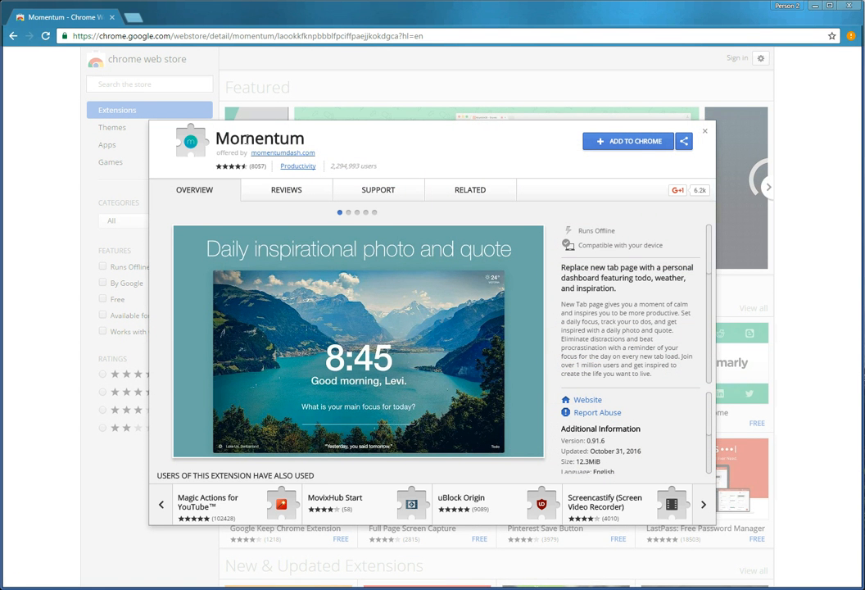
{"action": "mouse_move", "coordinate": [282, 154]}
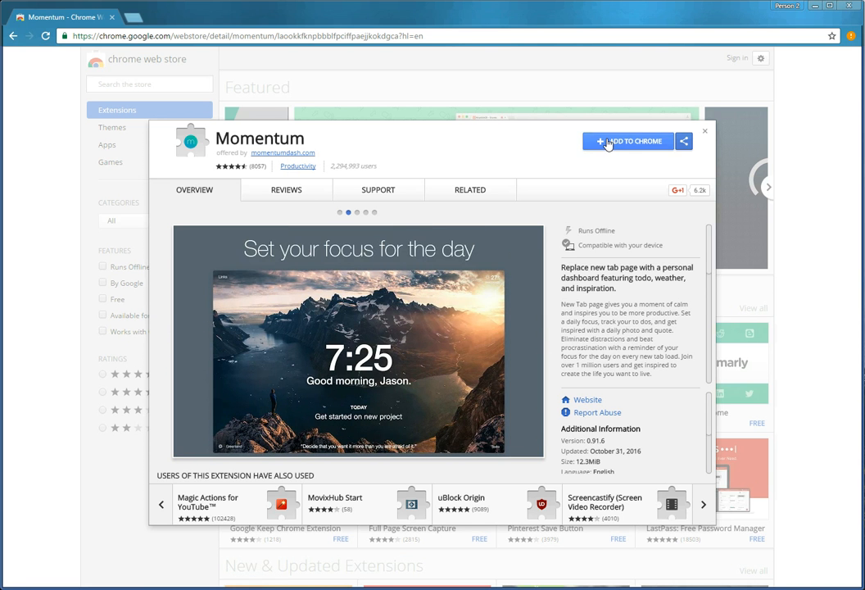
{"action": "left_click", "coordinate": [627, 141]}
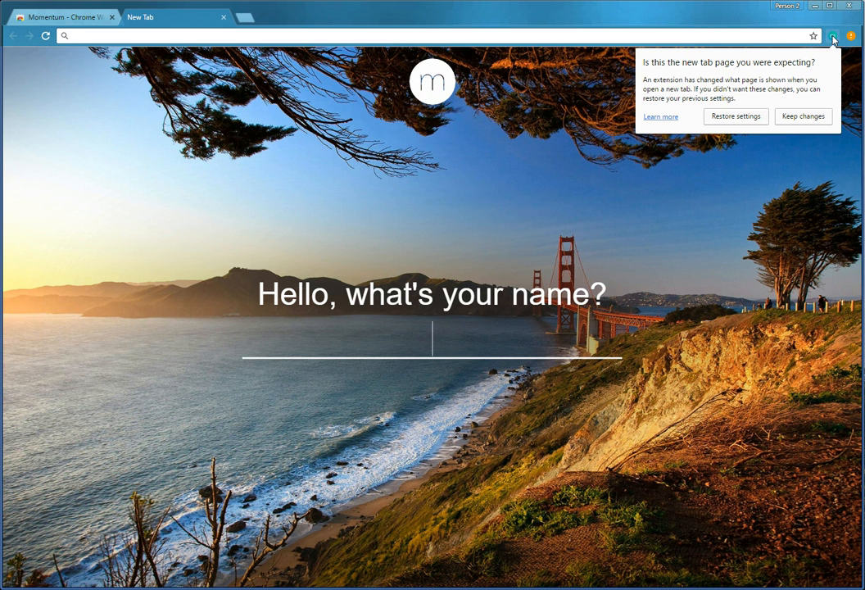
{"action": "mouse_move", "coordinate": [813, 75]}
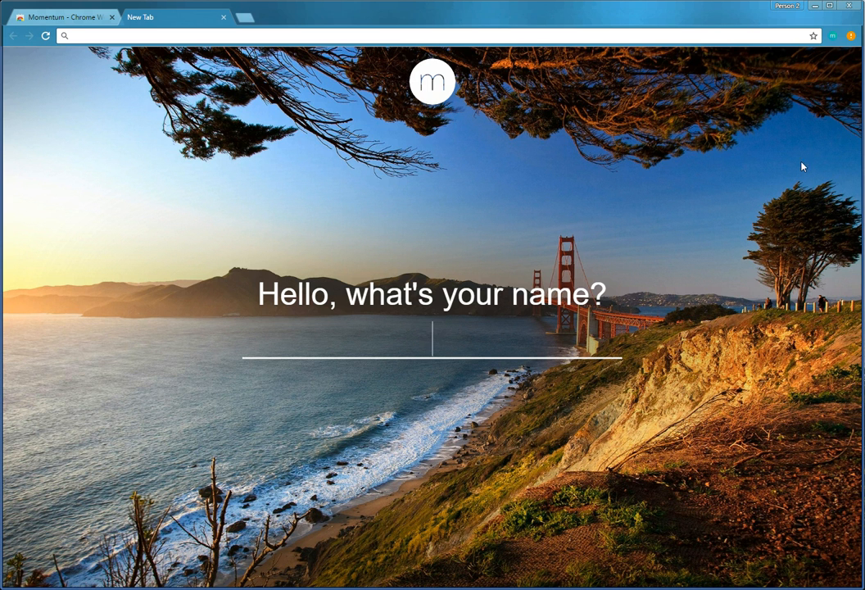
{"action": "mouse_move", "coordinate": [184, 403]}
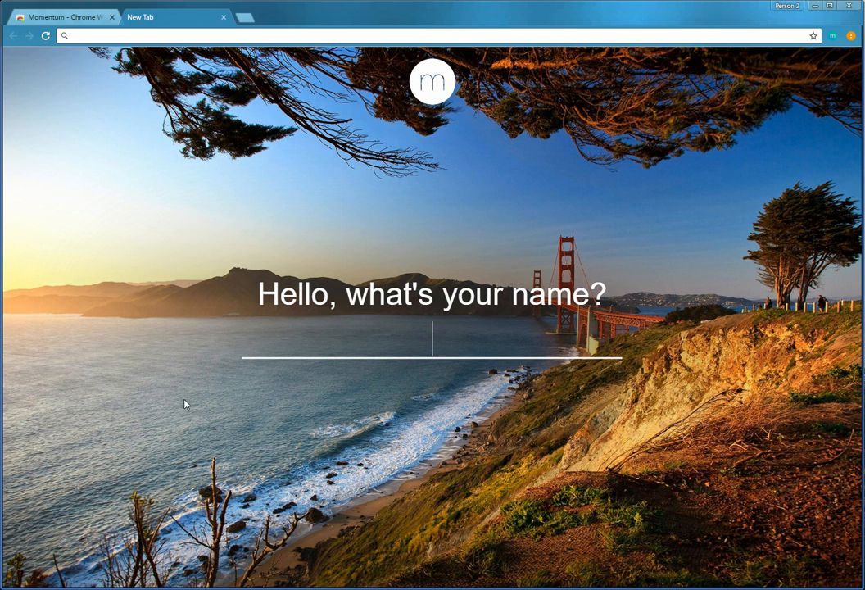
{"action": "mouse_move", "coordinate": [326, 400]}
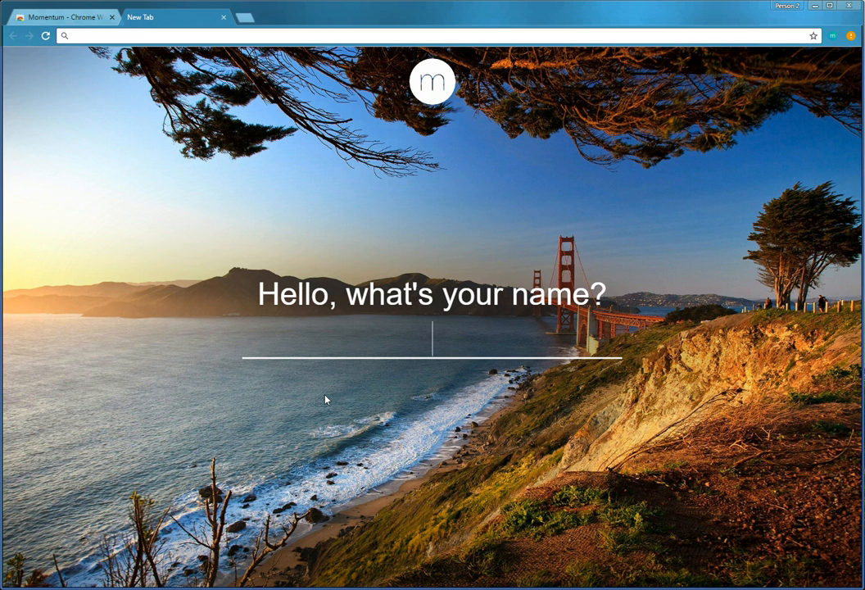
Enter the name 'Joanne' and stay logged out without giving an email
{"action": "type", "text": "Joanne"}
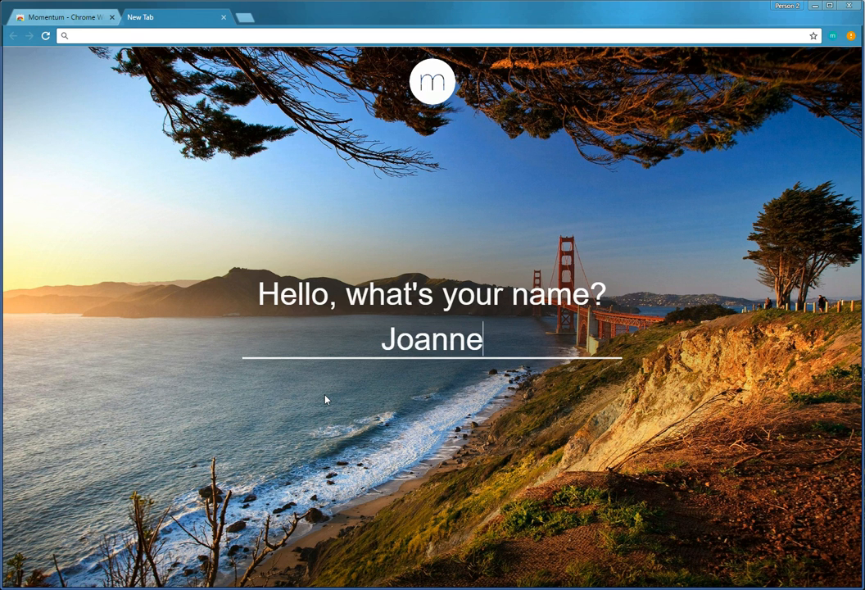
{"action": "key", "text": "Return"}
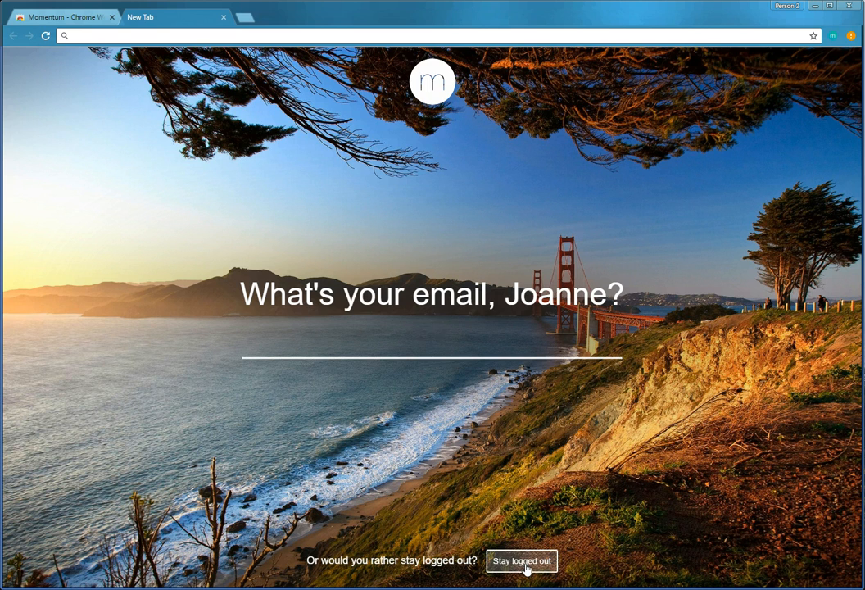
{"action": "left_click", "coordinate": [521, 560]}
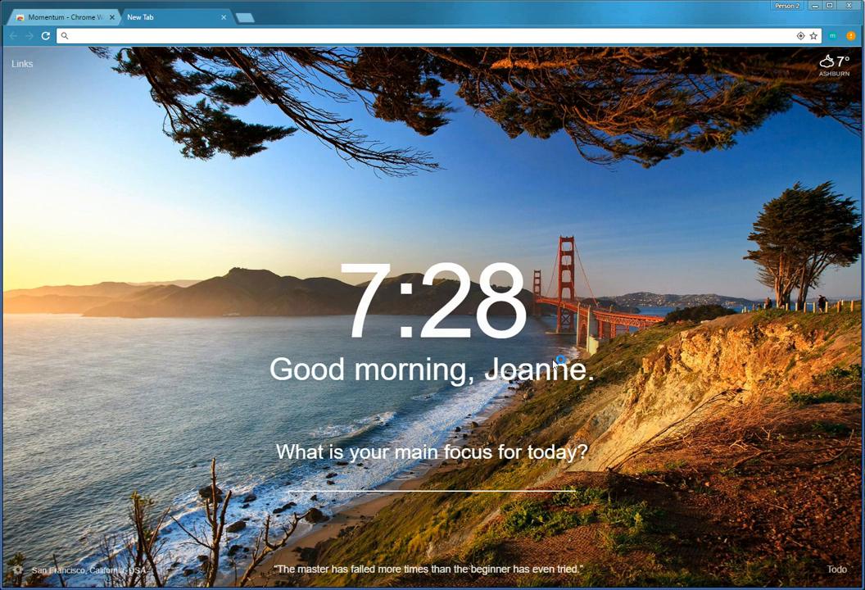